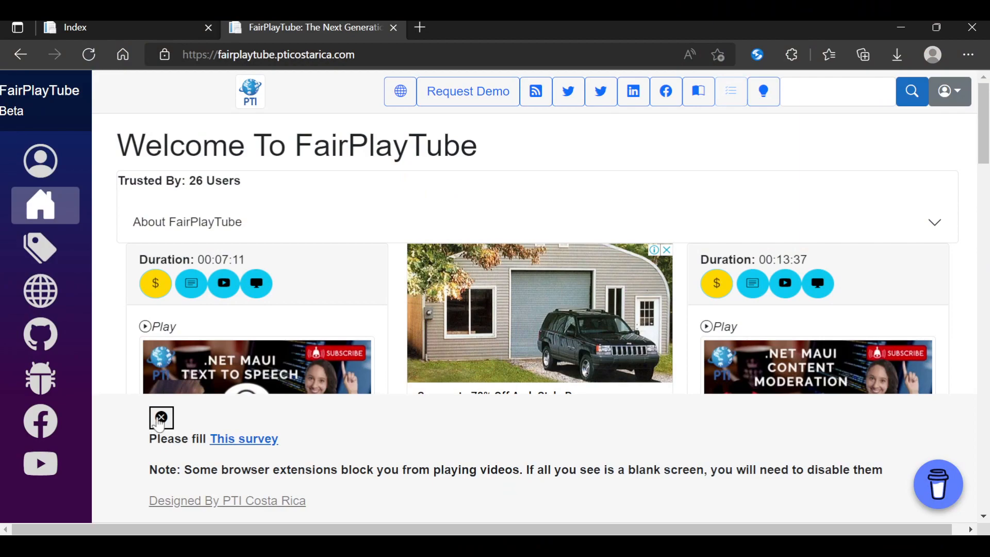
Step: Dismiss the survey notice, then open and close the buy-a-pizza support widget
click(161, 417)
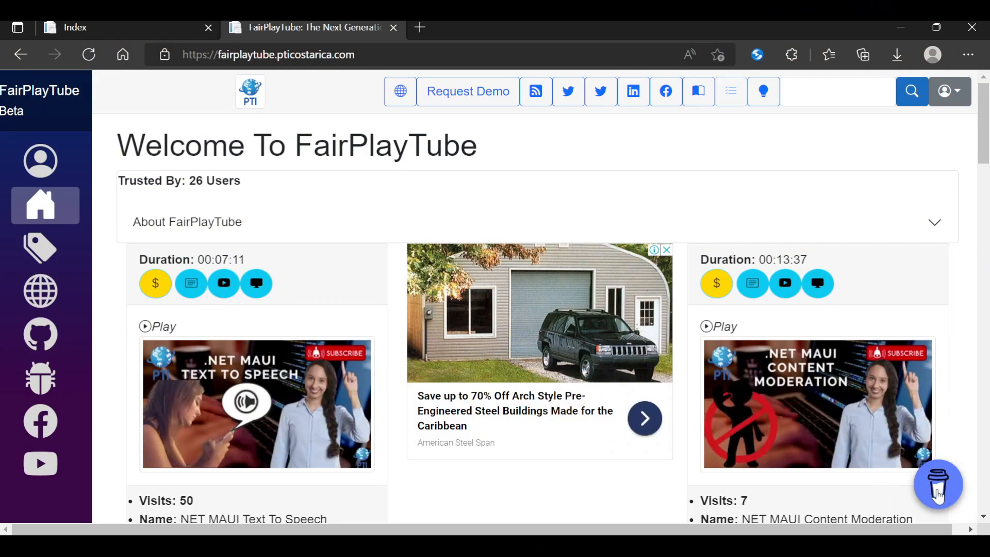
click(937, 484)
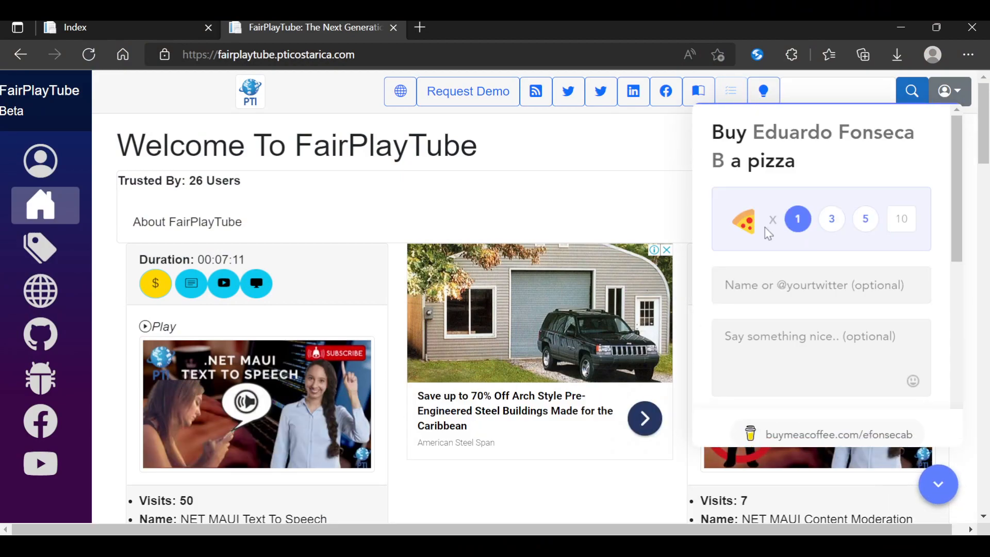
scroll(down, 3)
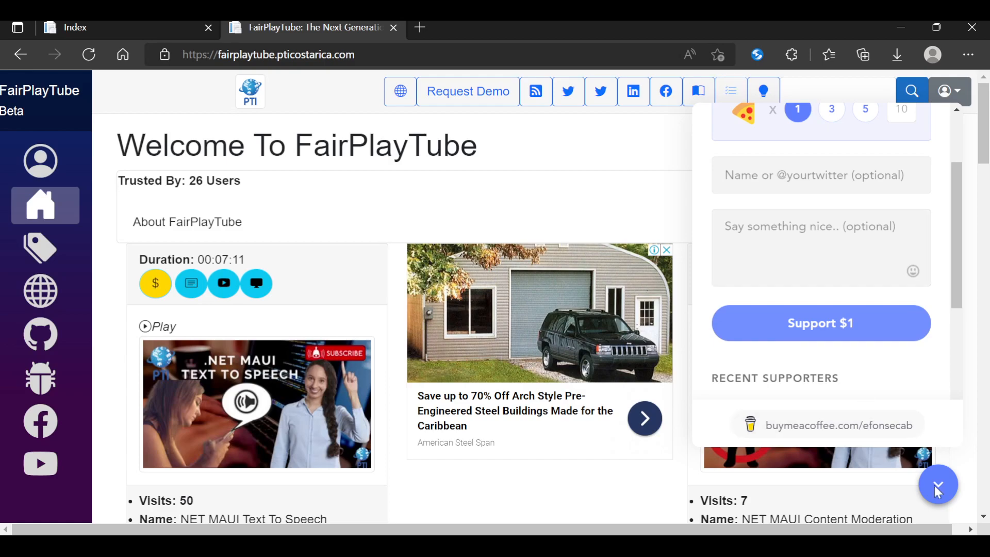
click(938, 484)
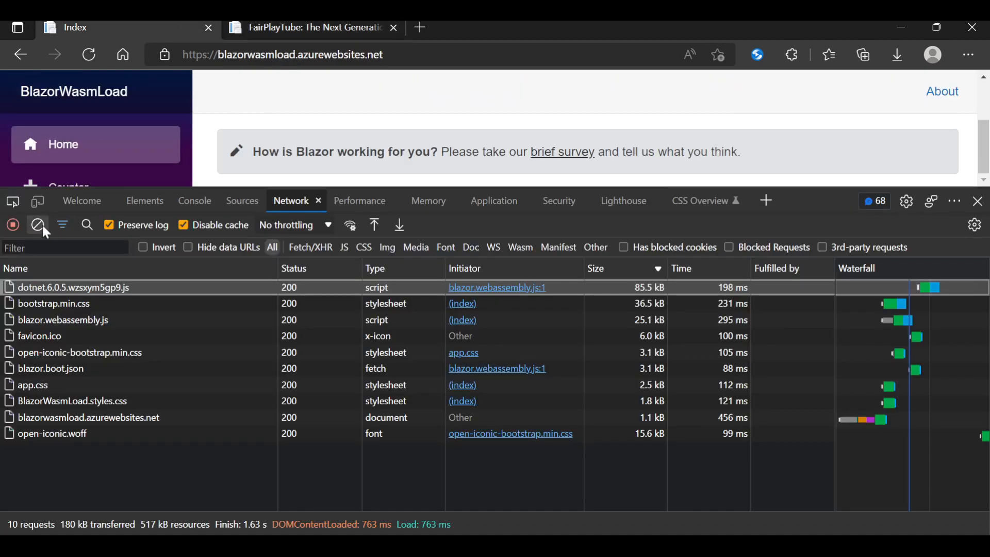
Step: Clear the BlazorWasmLoad network log so the Network tab sits empty and recording
click(37, 225)
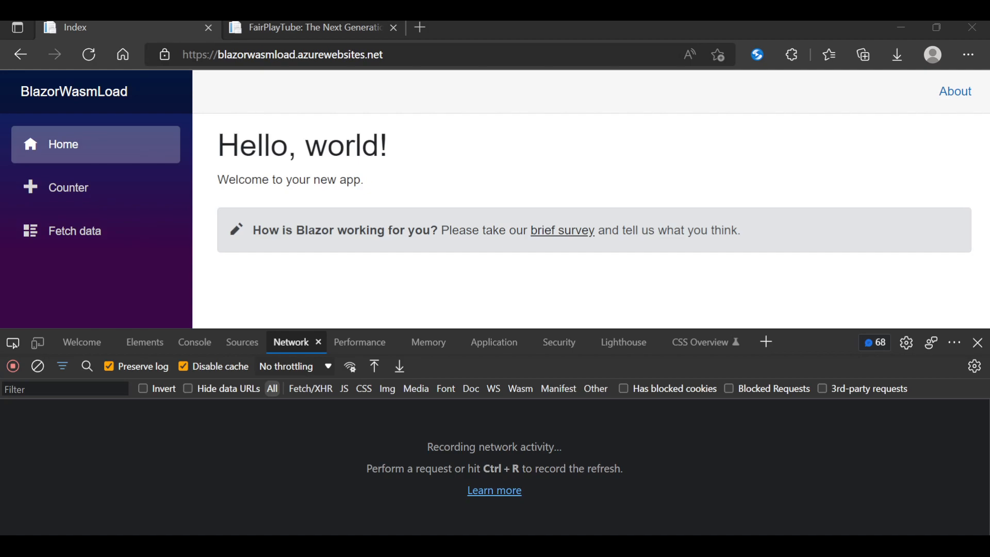
mouse_move(319, 232)
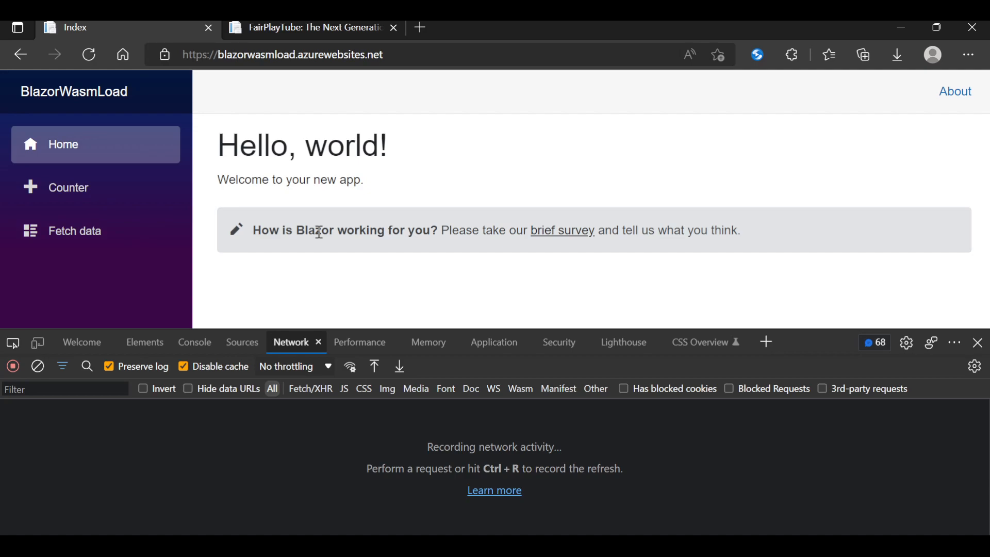
mouse_move(185, 440)
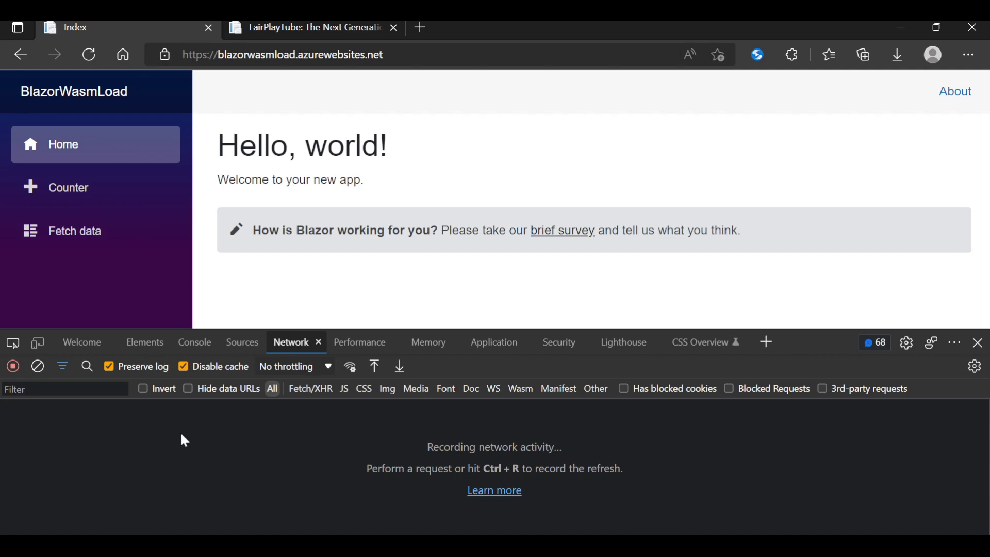
mouse_move(189, 423)
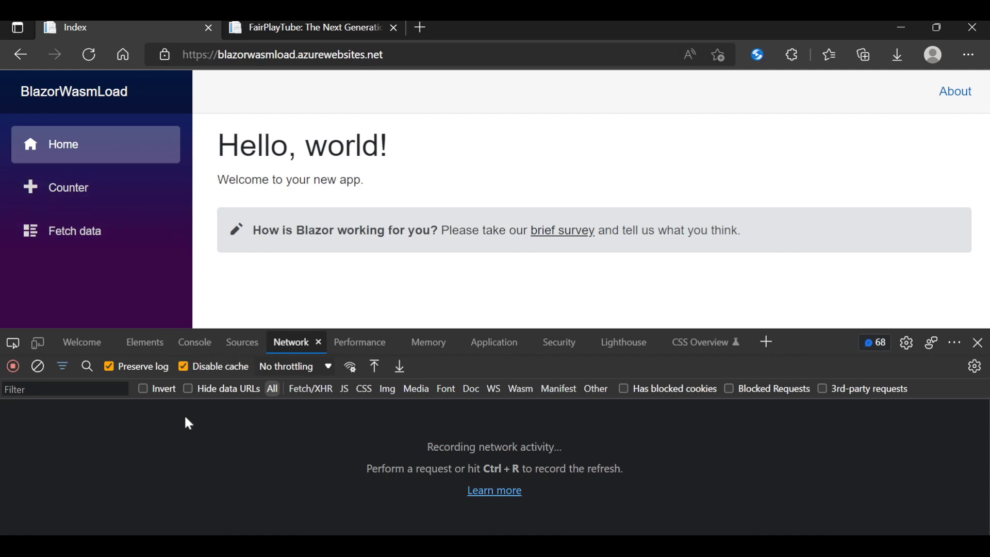
mouse_move(184, 417)
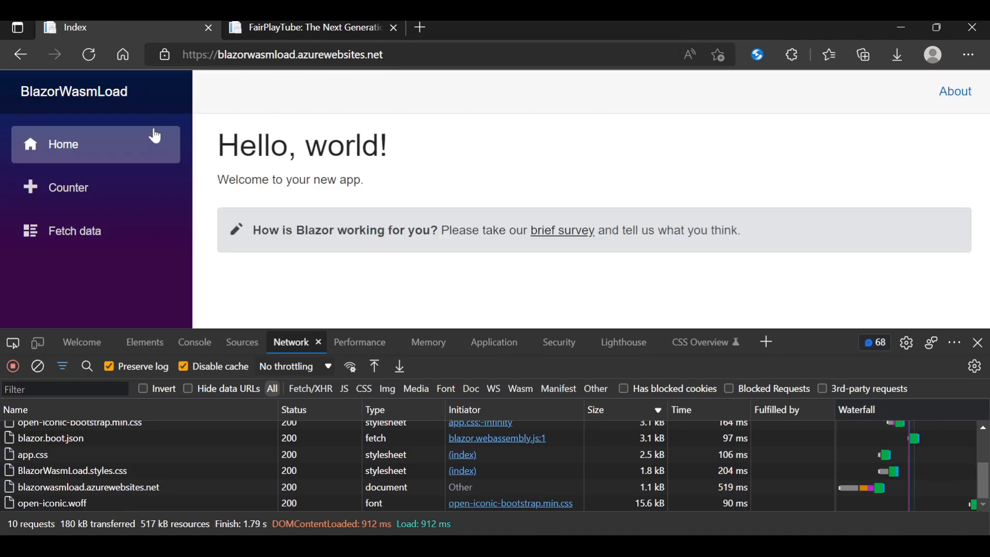
mouse_move(253, 329)
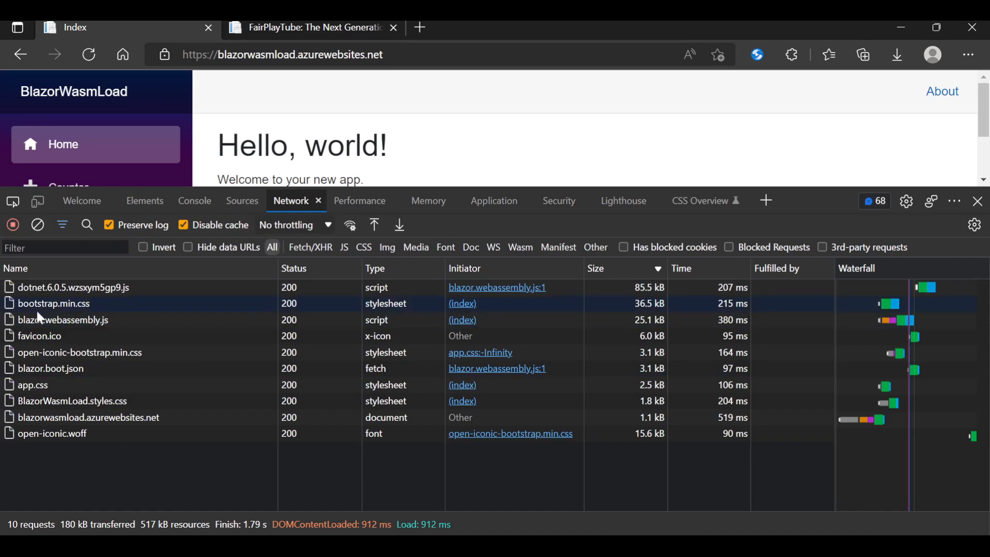
mouse_move(139, 303)
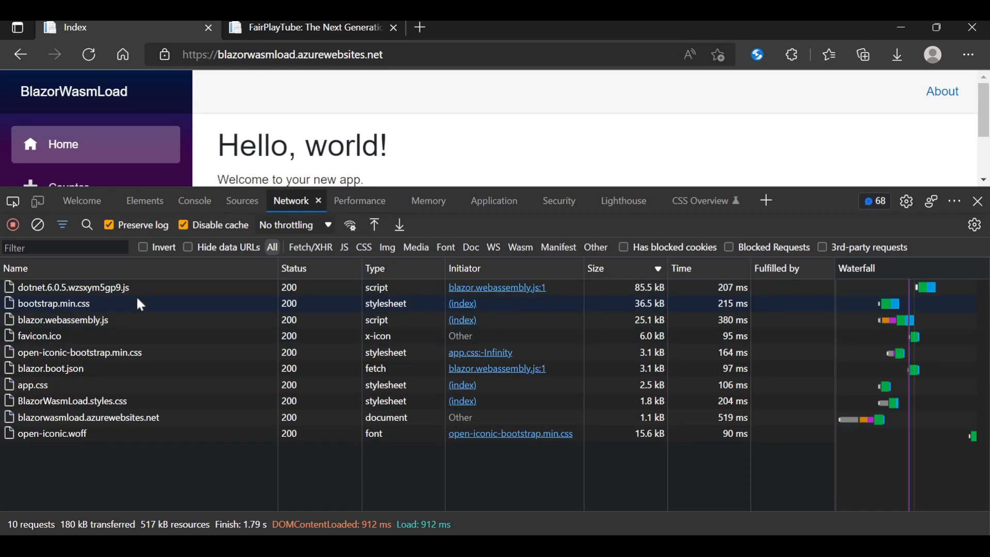
mouse_move(651, 303)
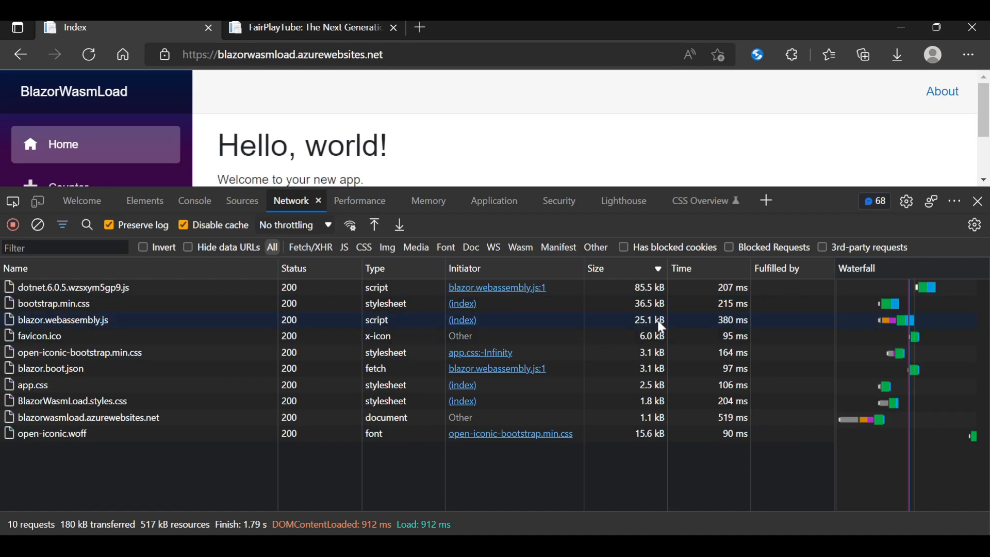
mouse_move(633, 329)
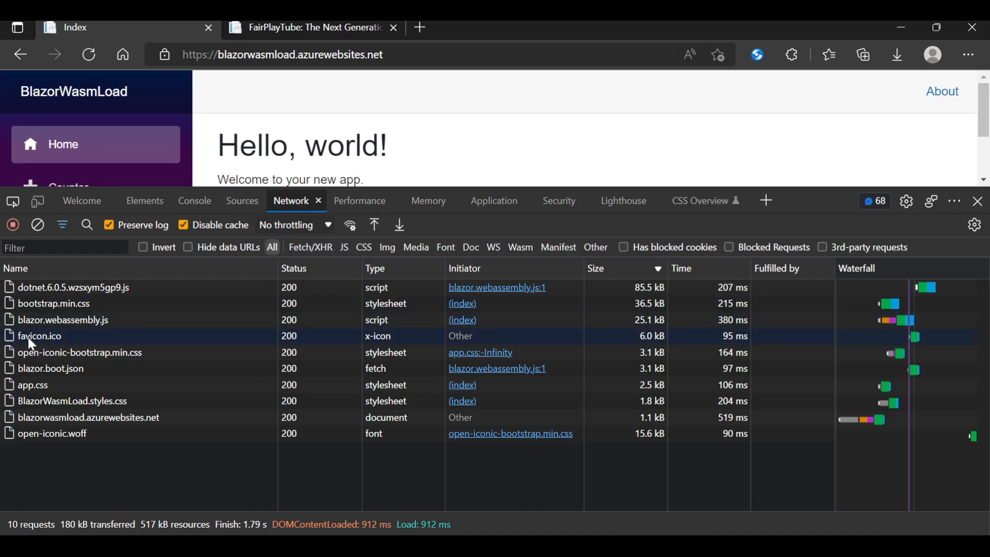
mouse_move(62, 363)
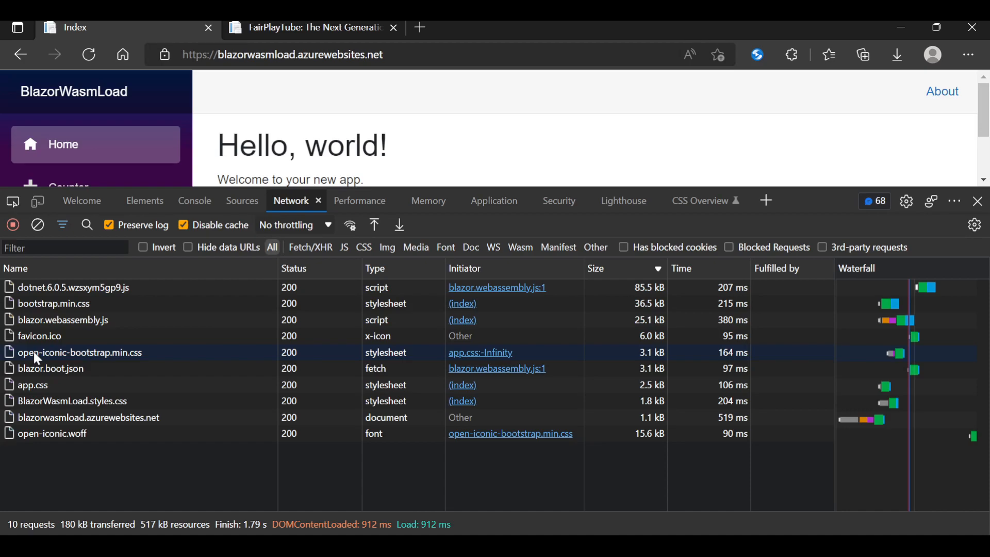
mouse_move(50, 368)
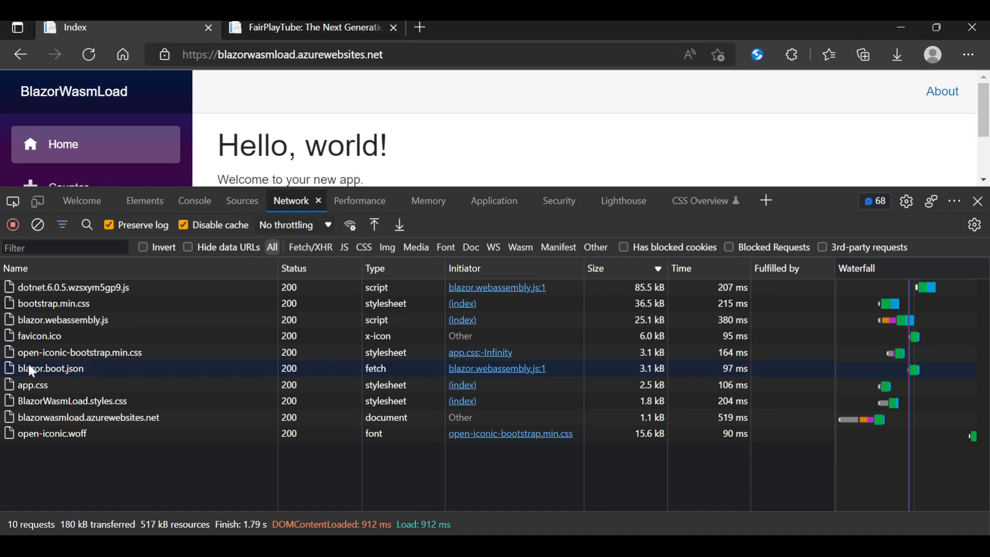
mouse_move(398, 368)
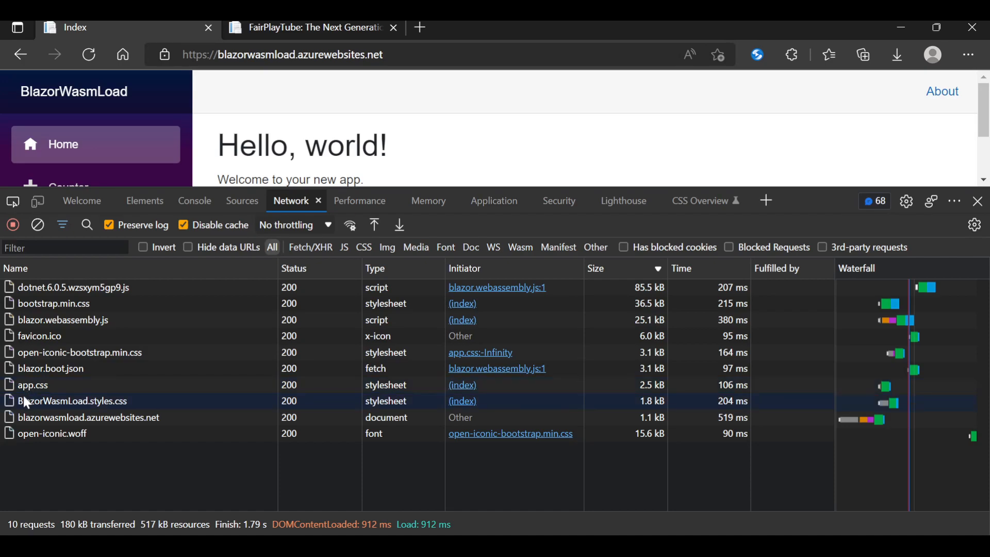
mouse_move(54, 411)
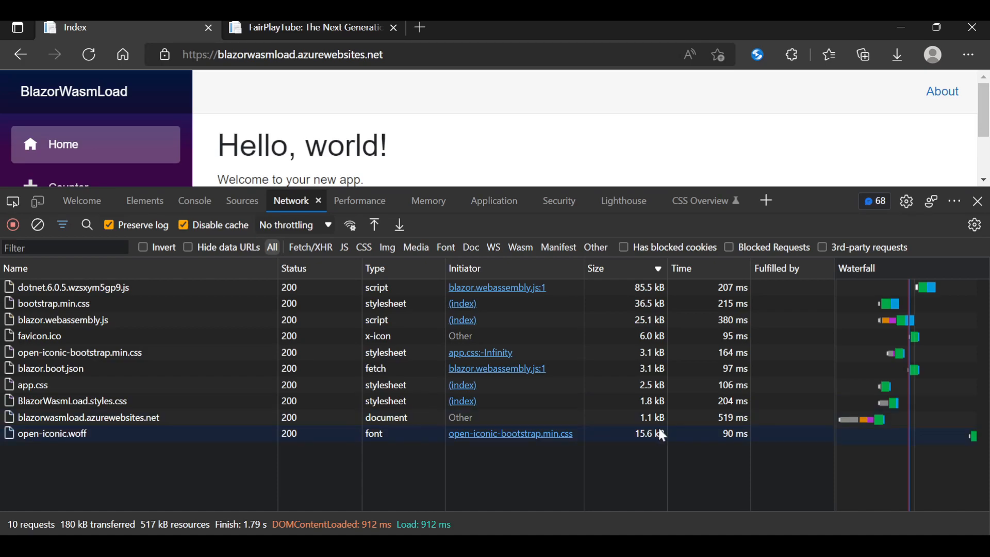
Step: Sort the 10 reloaded requests by Size, led by the 85.5 kB dotnet script
click(88, 417)
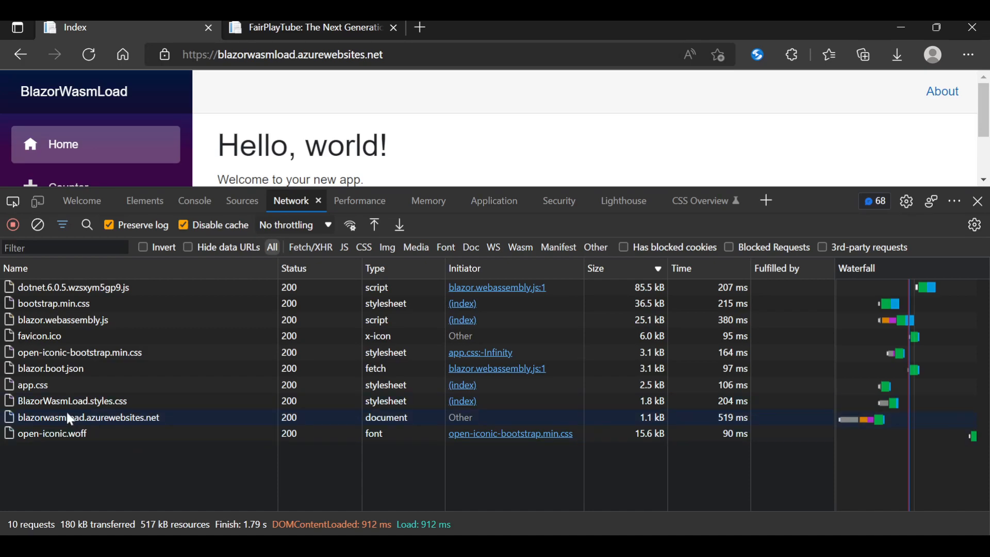
mouse_move(140, 422)
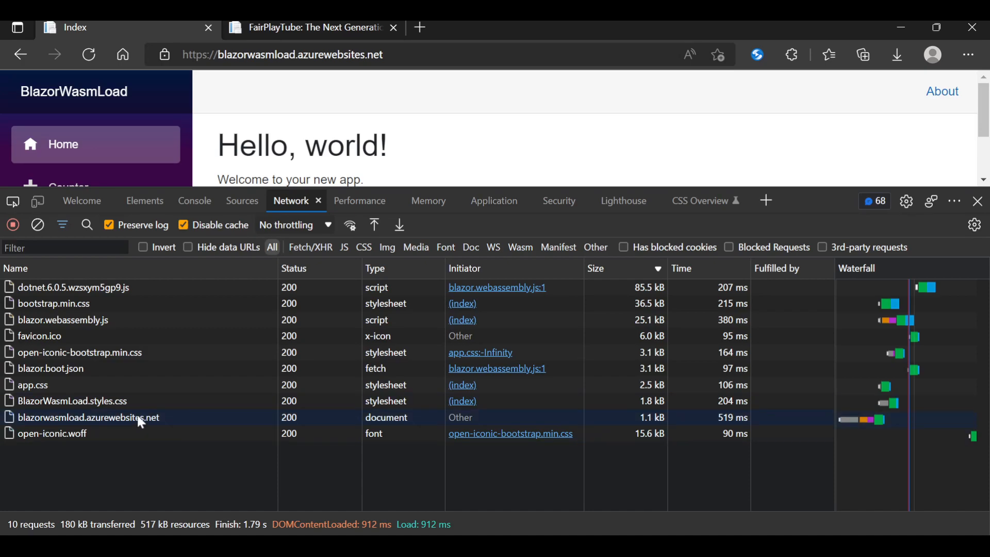
mouse_move(145, 486)
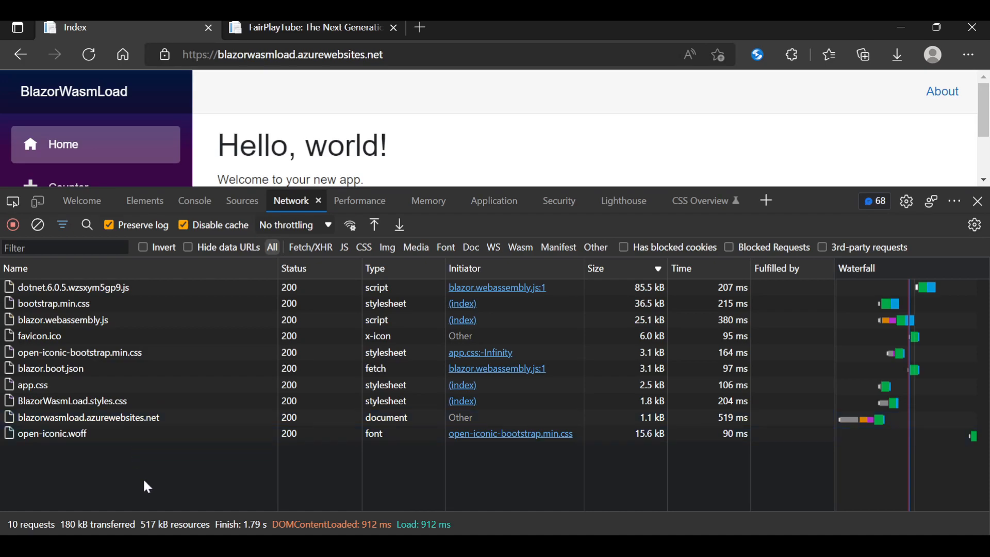
mouse_move(56, 459)
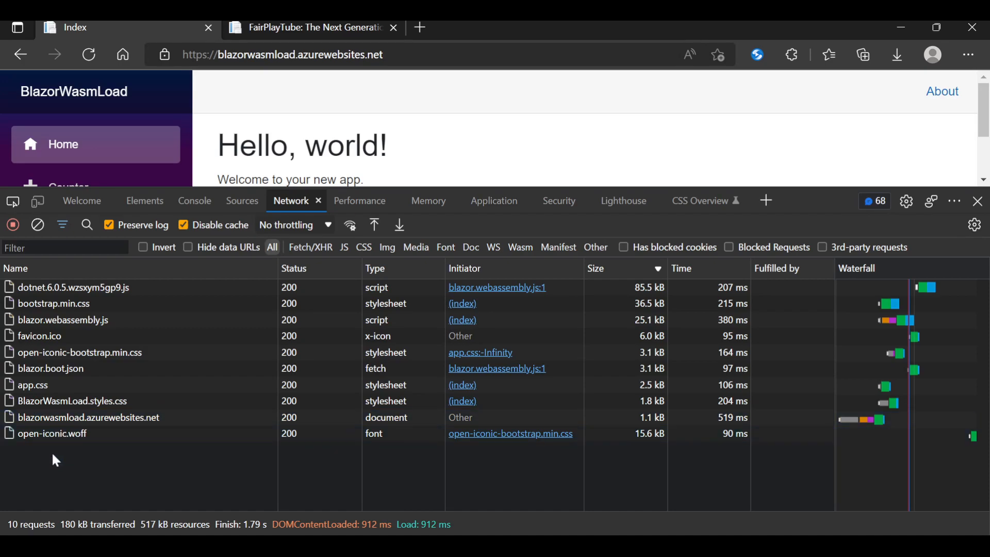
click(88, 417)
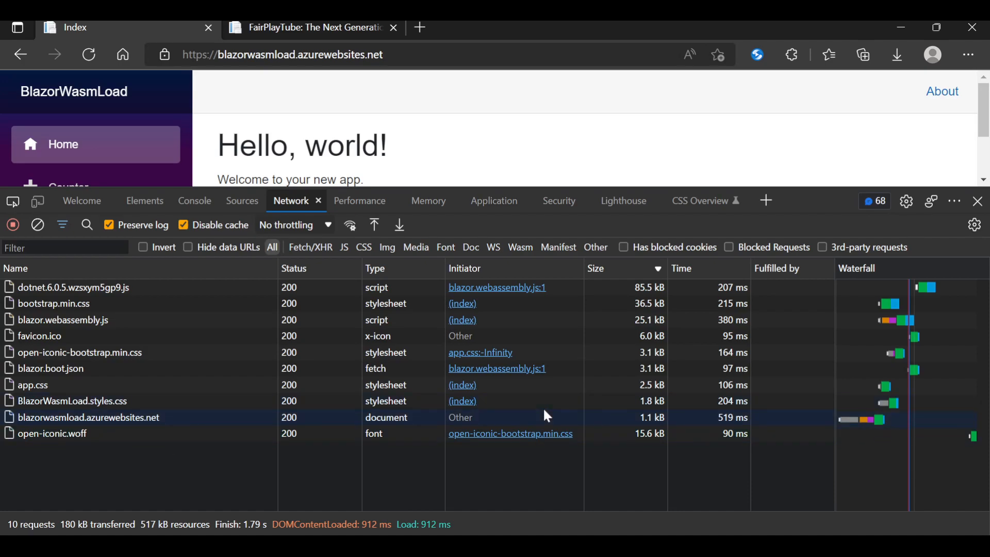
click(595, 268)
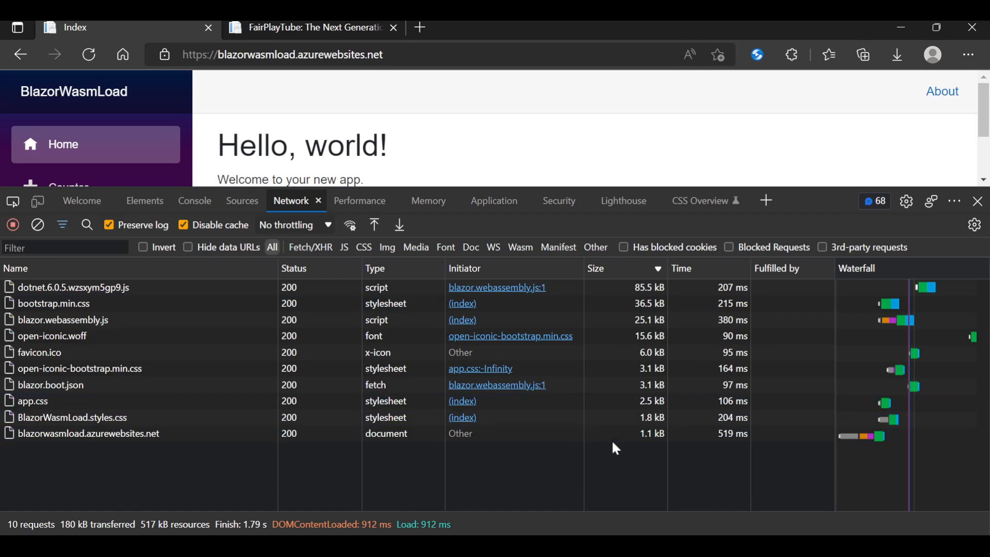
mouse_move(88, 287)
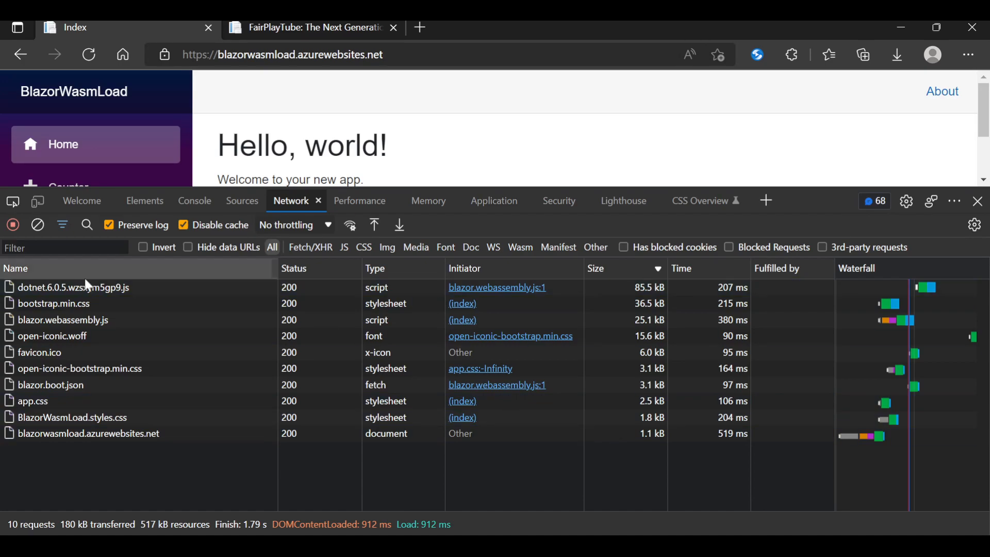
mouse_move(537, 281)
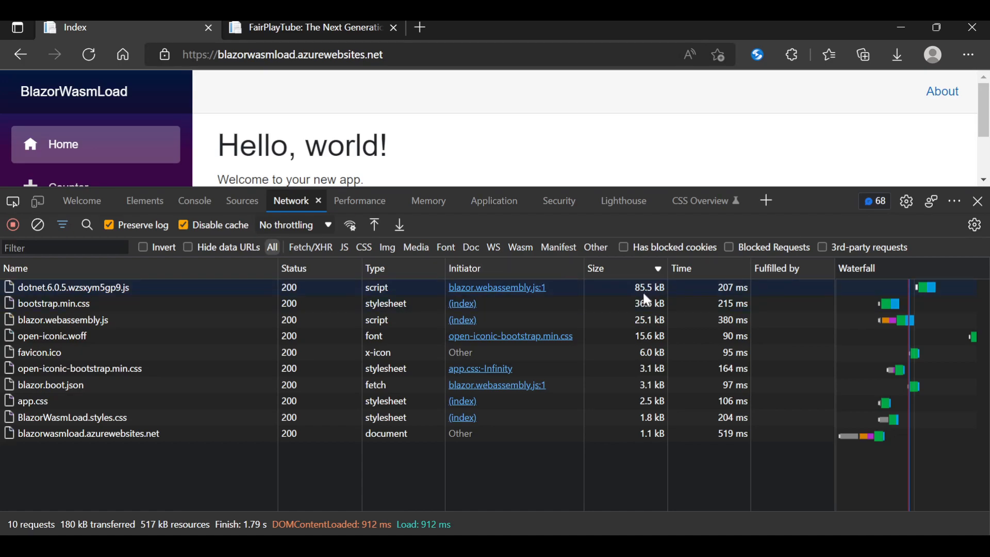
mouse_move(635, 292)
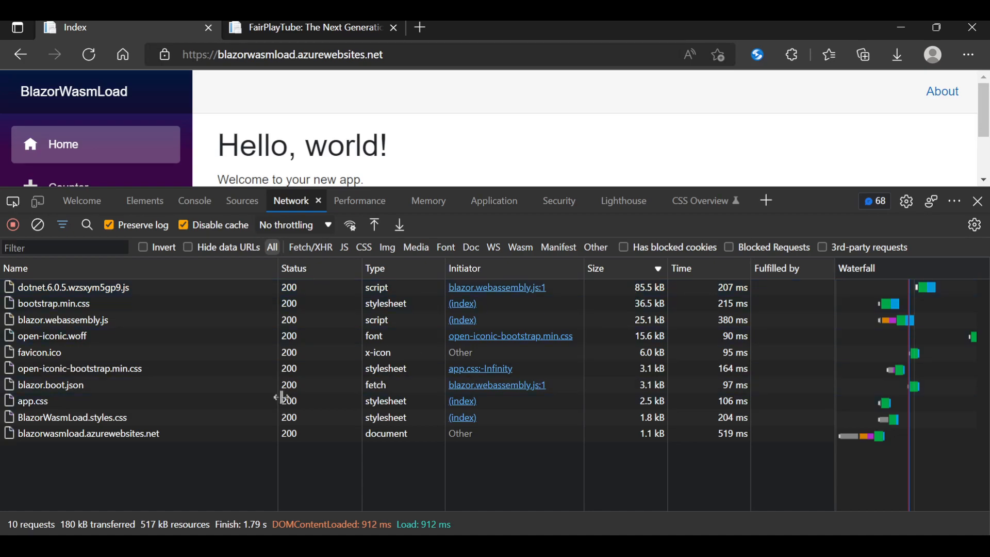
mouse_move(144, 515)
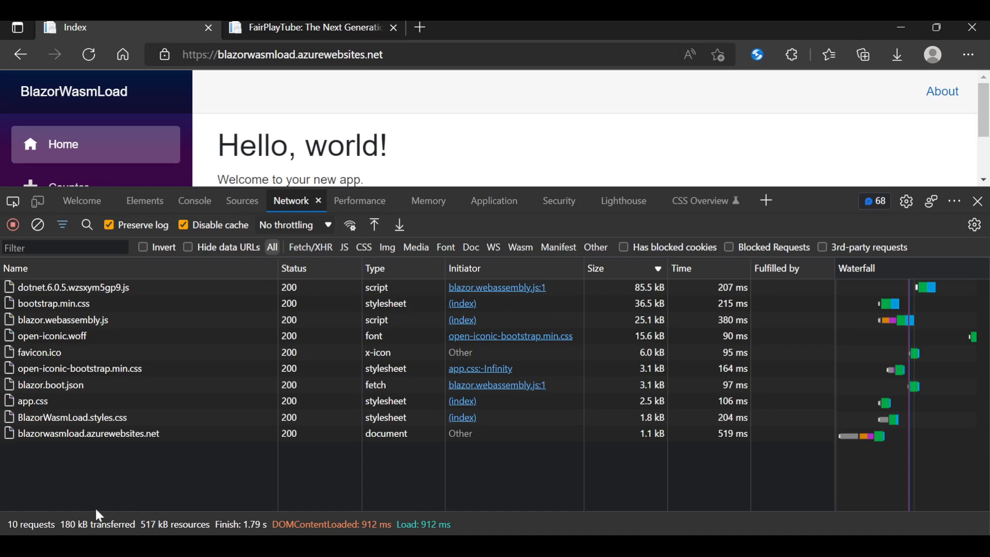
mouse_move(98, 515)
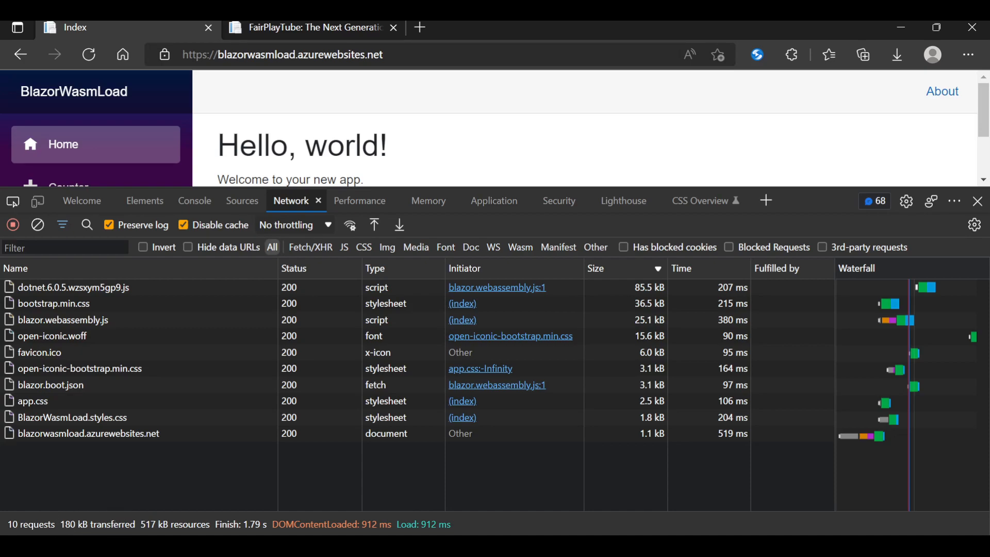
mouse_move(143, 514)
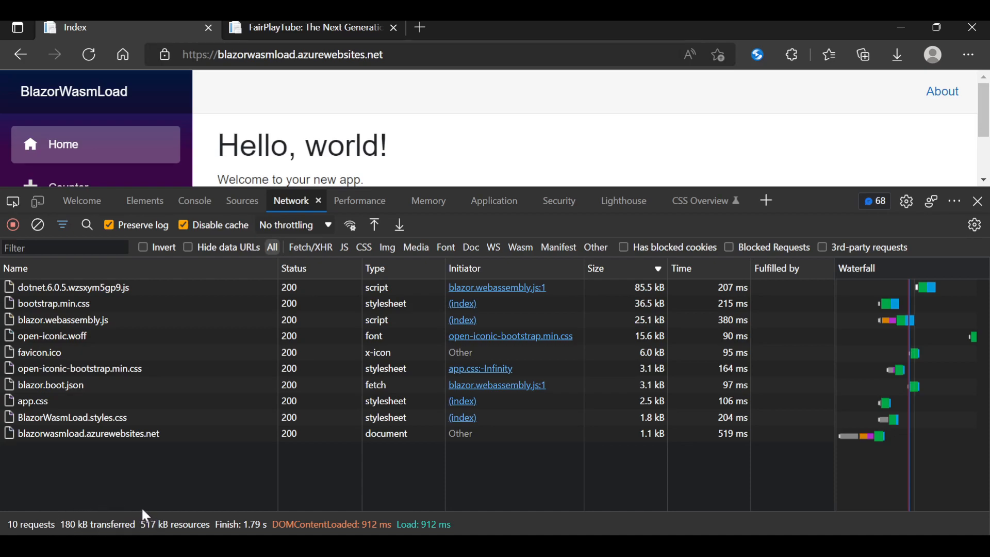
mouse_move(144, 514)
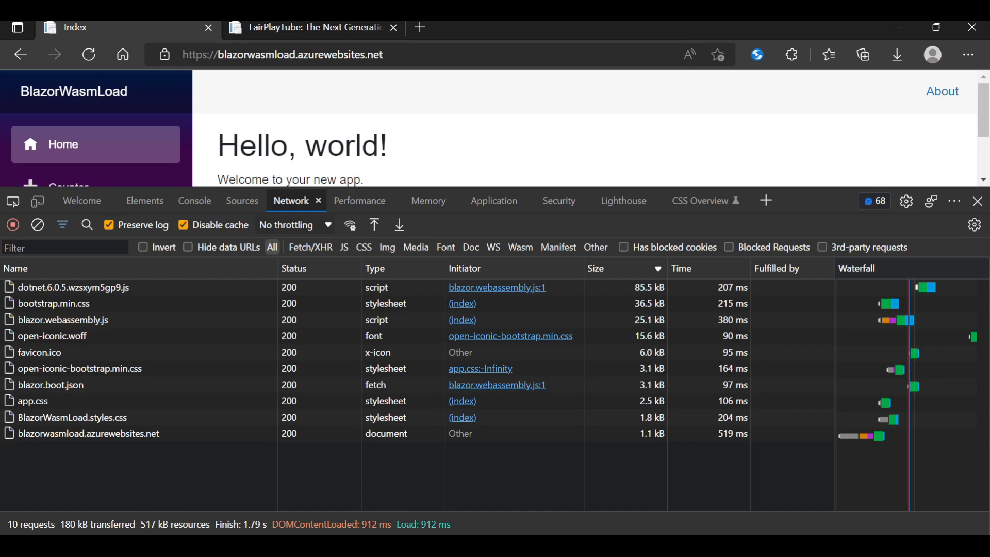
mouse_move(173, 529)
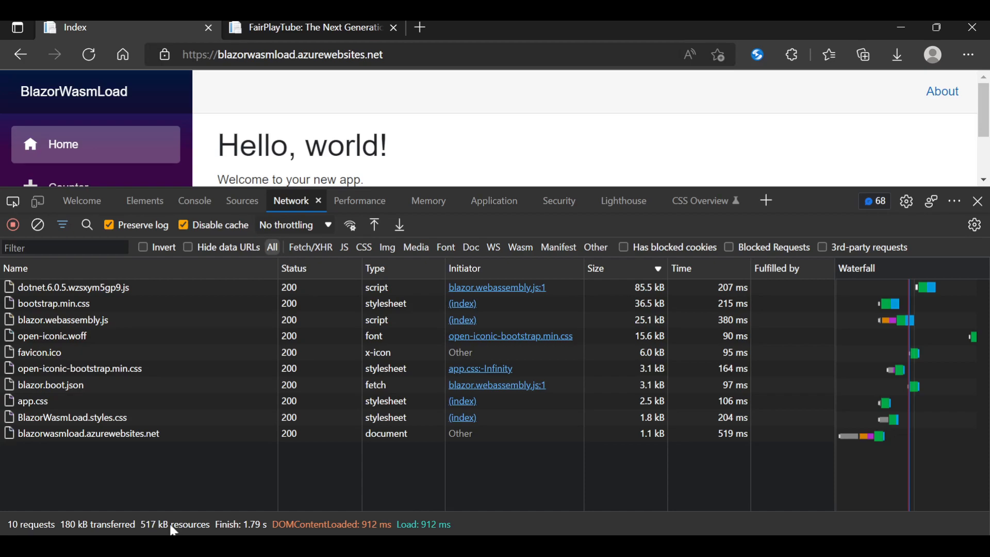
mouse_move(524, 464)
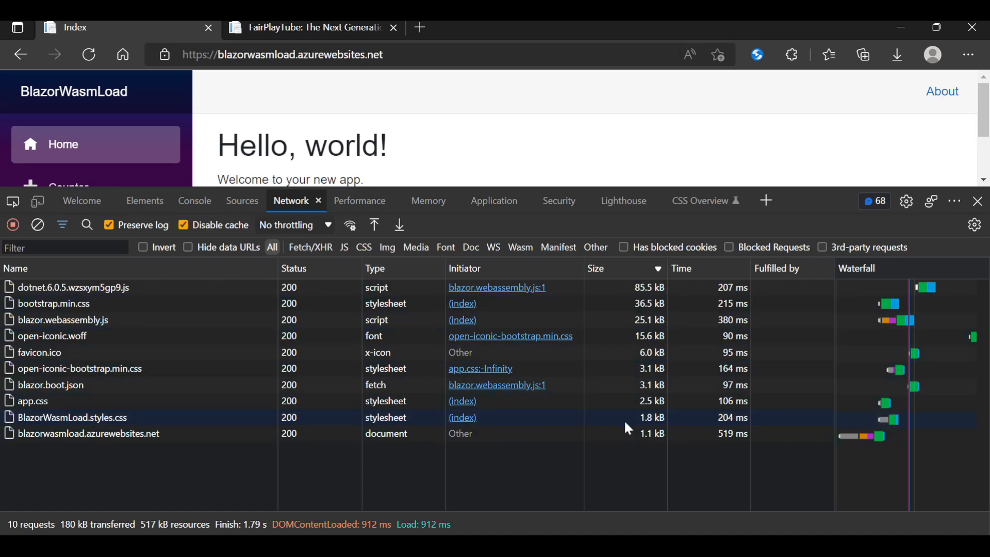
mouse_move(483, 428)
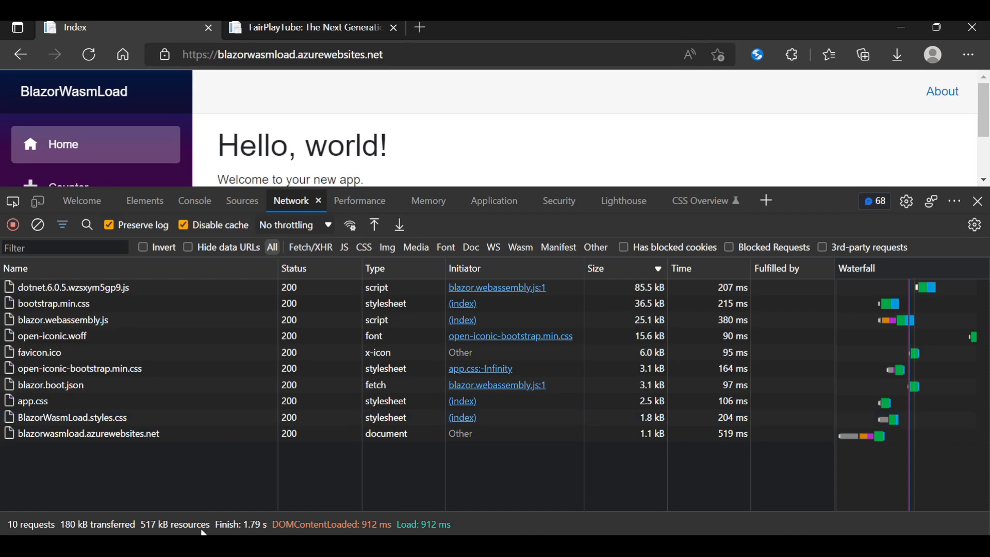
mouse_move(121, 529)
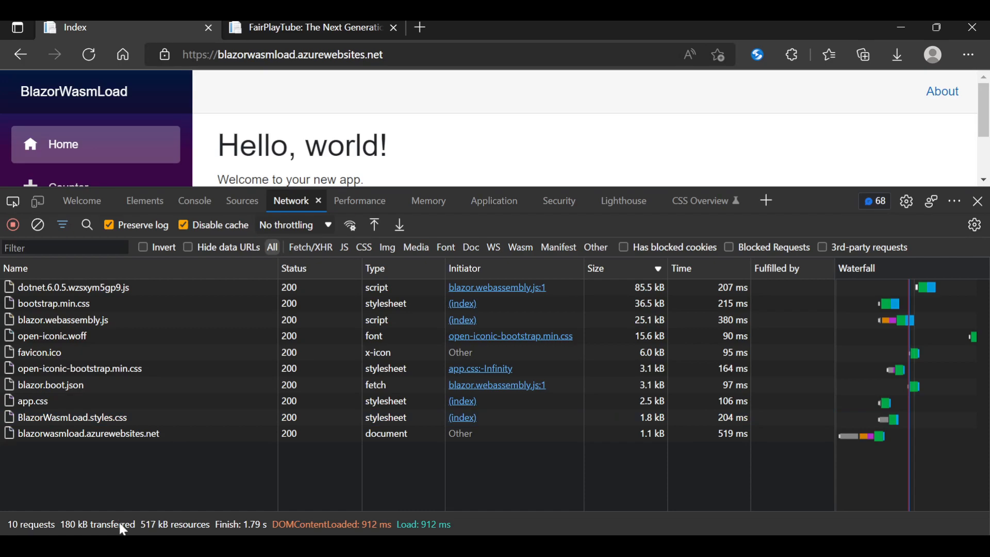
click(88, 433)
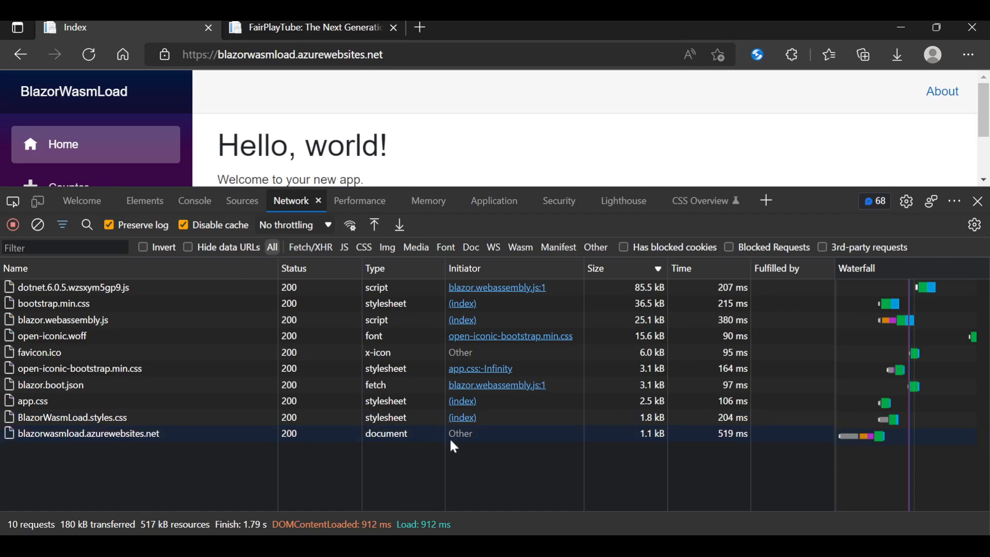